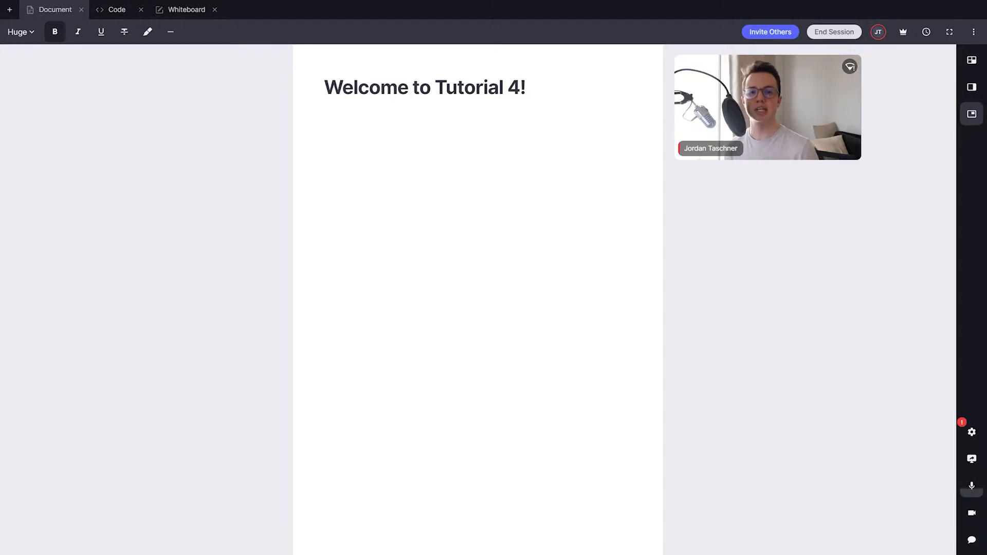
# Step: Close the existing Document, Code and Whiteboard tabs and add a new tab
pyautogui.click(8, 8)
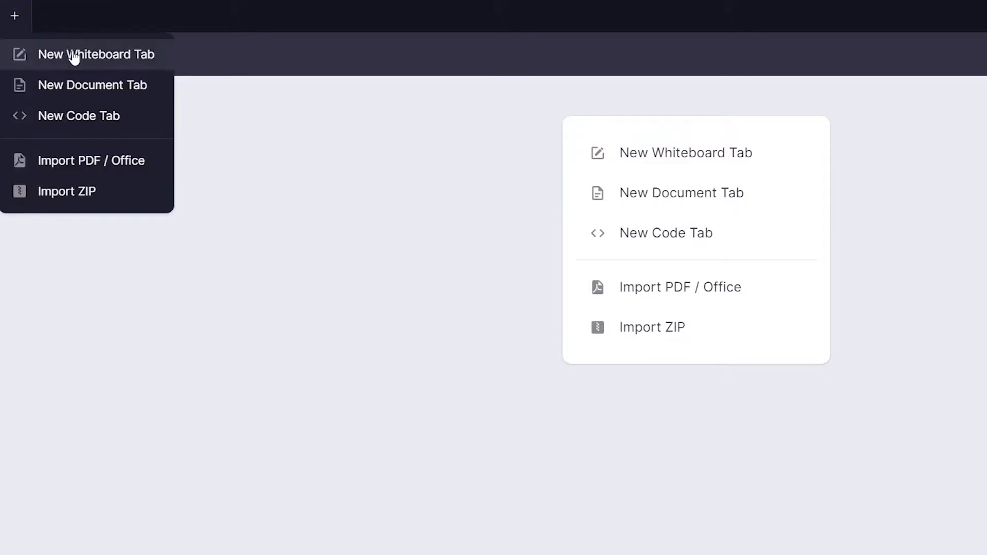
pyautogui.moveTo(77, 120)
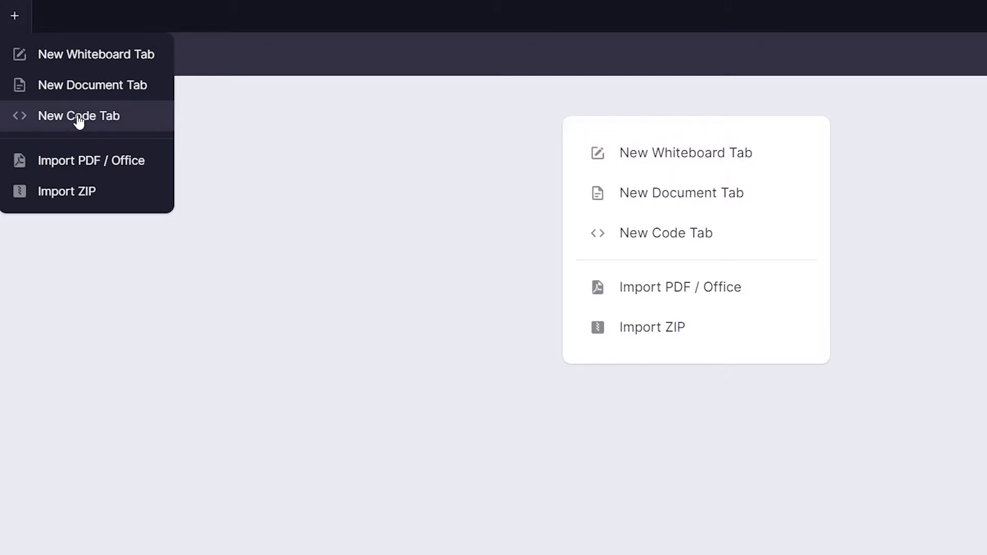
pyautogui.click(96, 55)
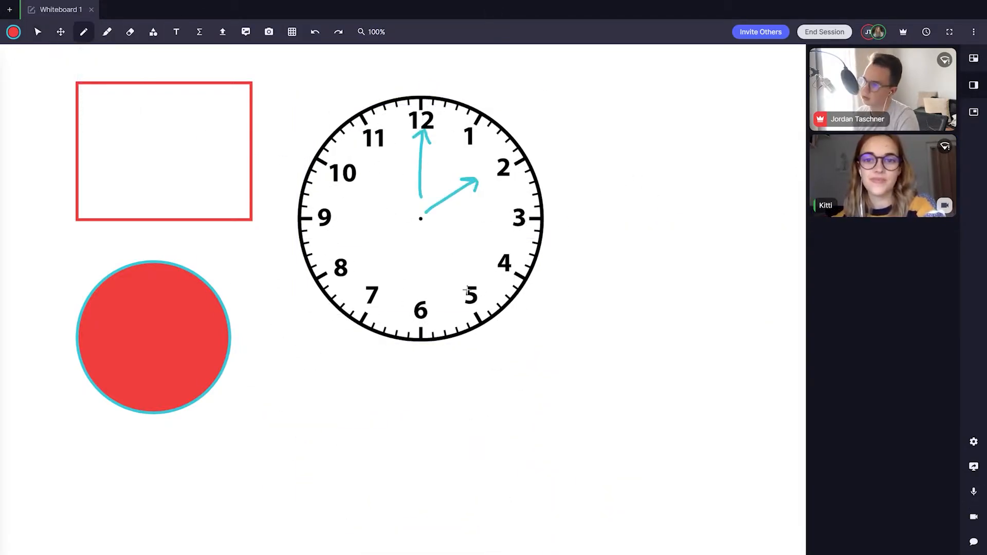
# Step: Open the Equation Editor on the whiteboard and begin writing a formula
pyautogui.click(199, 32)
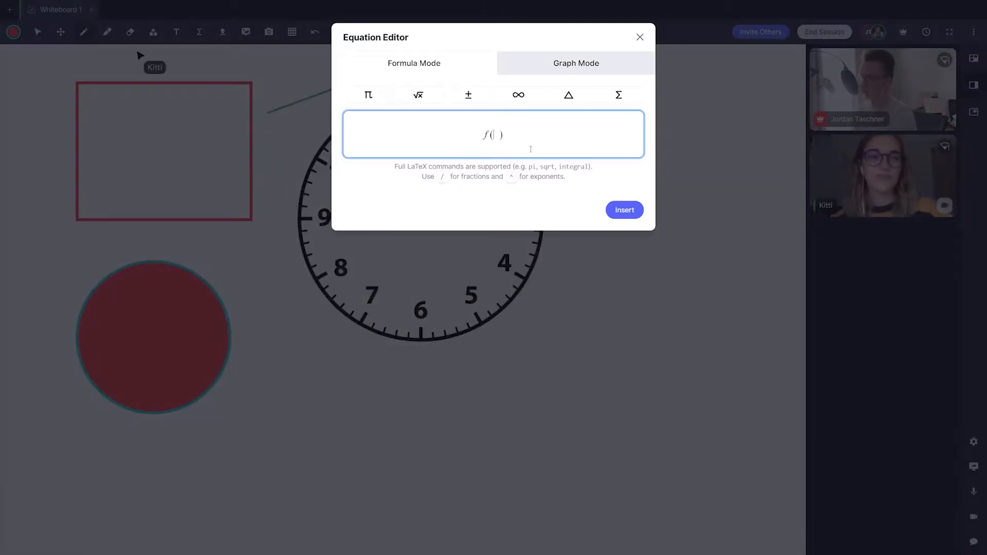
pyautogui.click(625, 210)
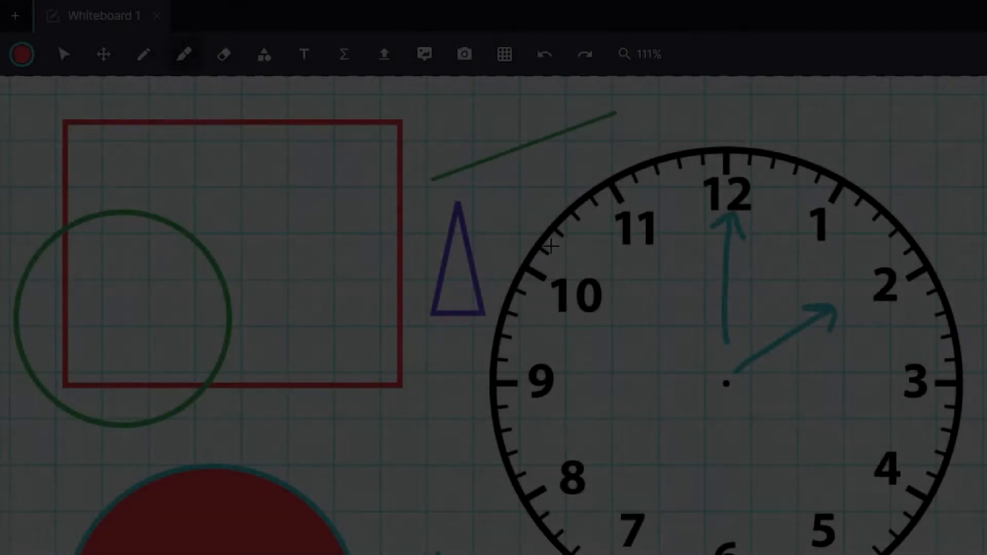
# Step: Add a Document tab with heading 'This is a heading' and paragraph 'Hello! How are you!'
pyautogui.click(15, 16)
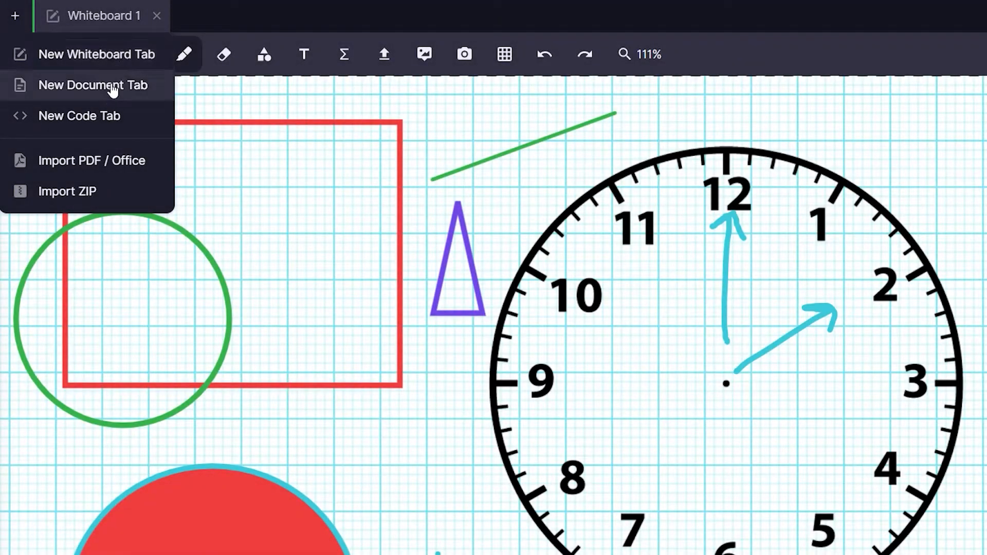
pyautogui.click(93, 85)
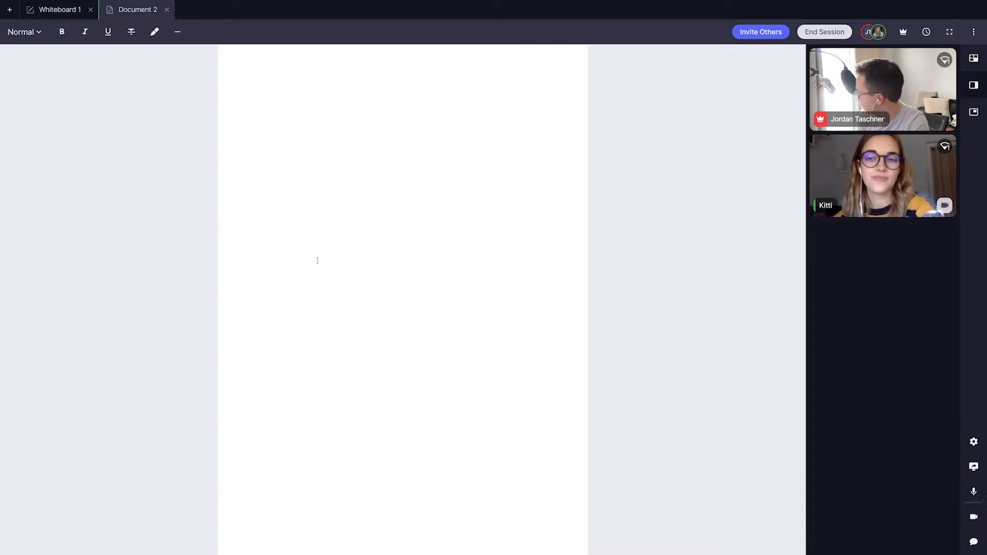
pyautogui.write('This is a heading')
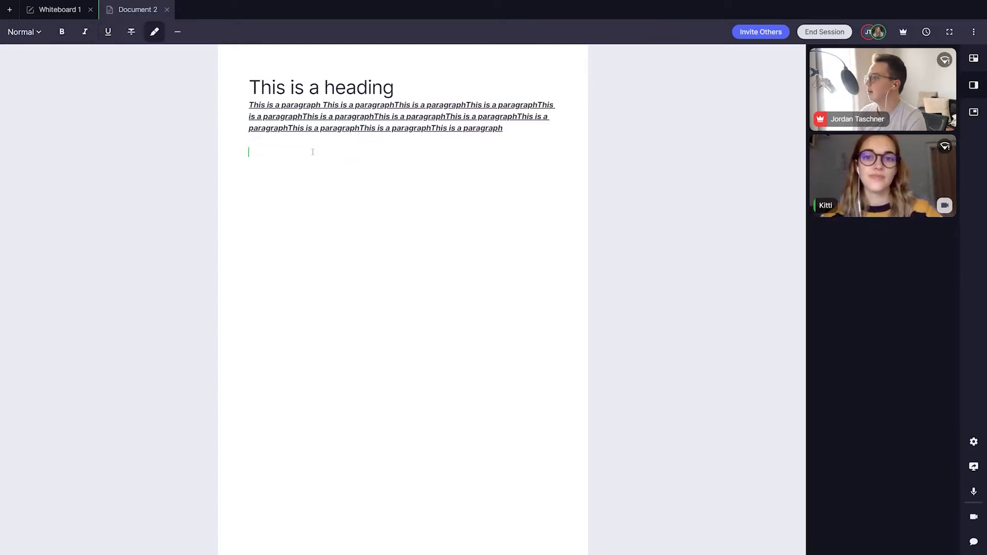
pyautogui.write('Hello! How are you!')
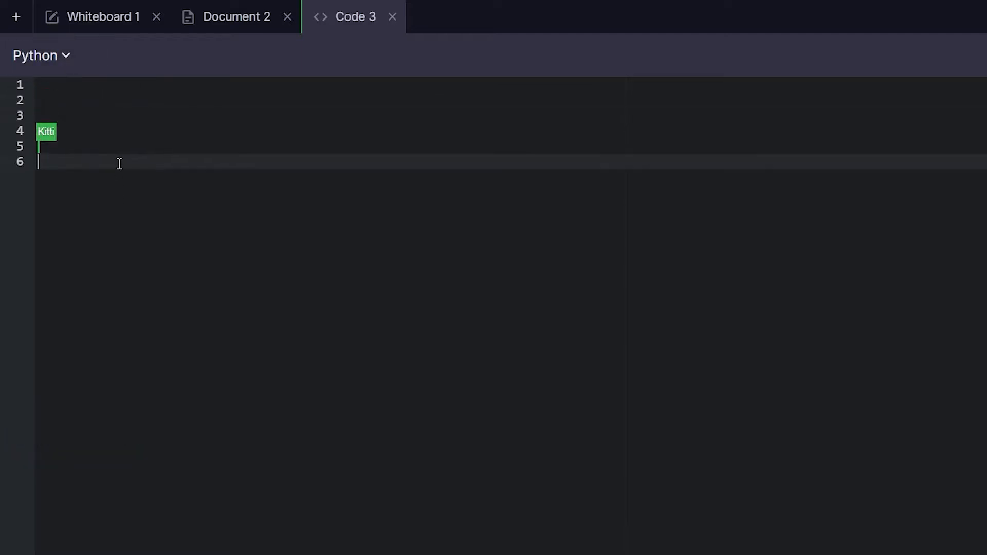
# Step: Type 'def function:' and print('test') in the Code 3 tab, then 'functi'
pyautogui.write('def function:')
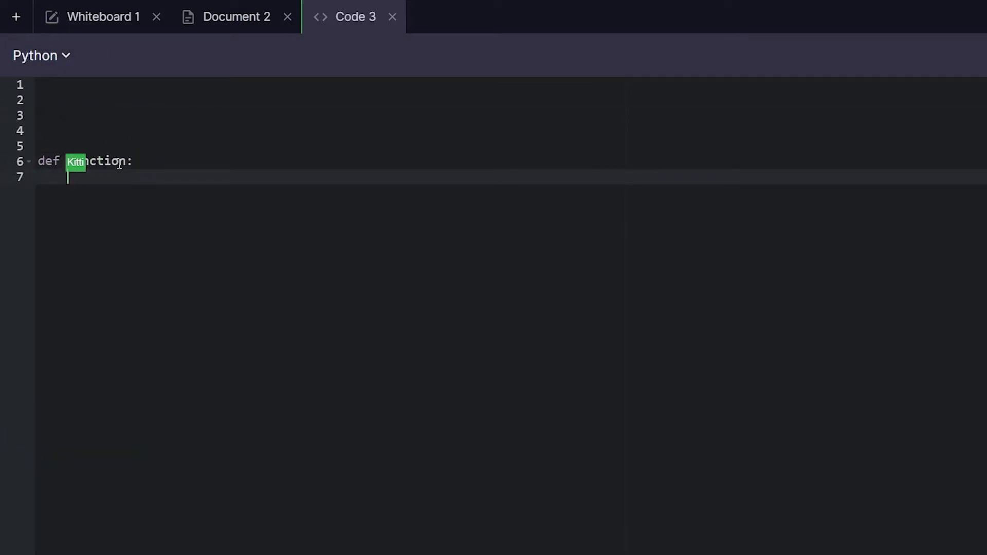
pyautogui.write("print('test')")
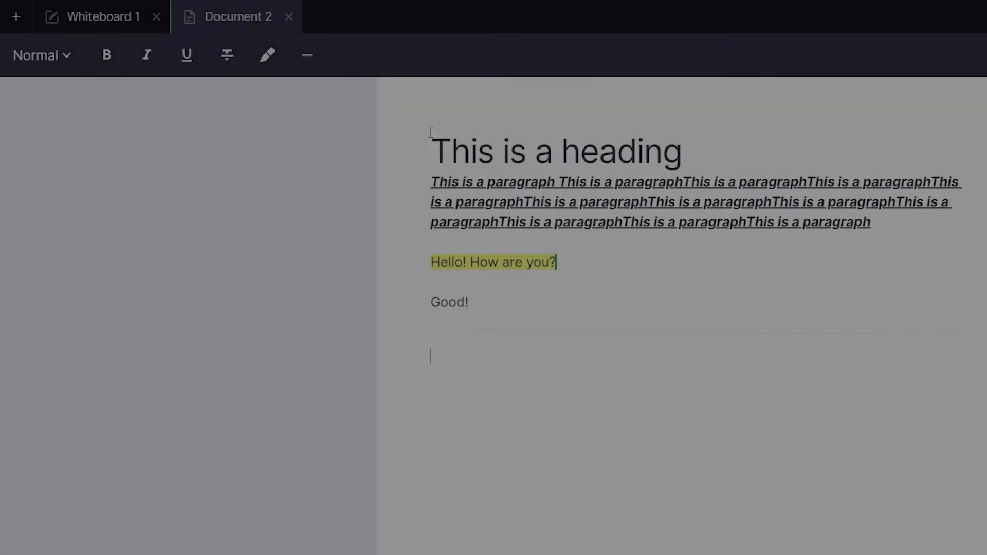
pyautogui.click(16, 17)
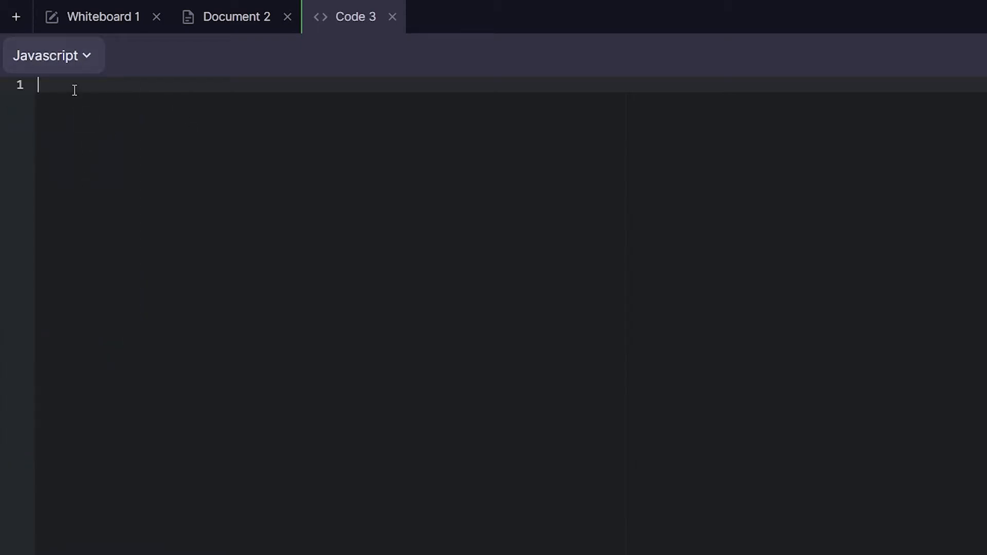
pyautogui.write('functi')
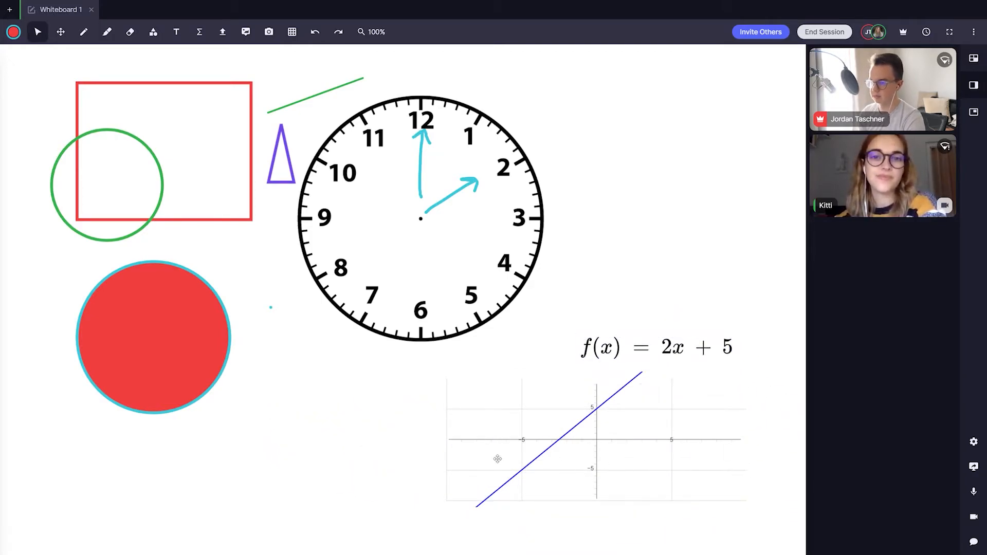
# Step: Rename Document 2 to 'Example Name', close it, then undo the deletion
pyautogui.click(238, 17)
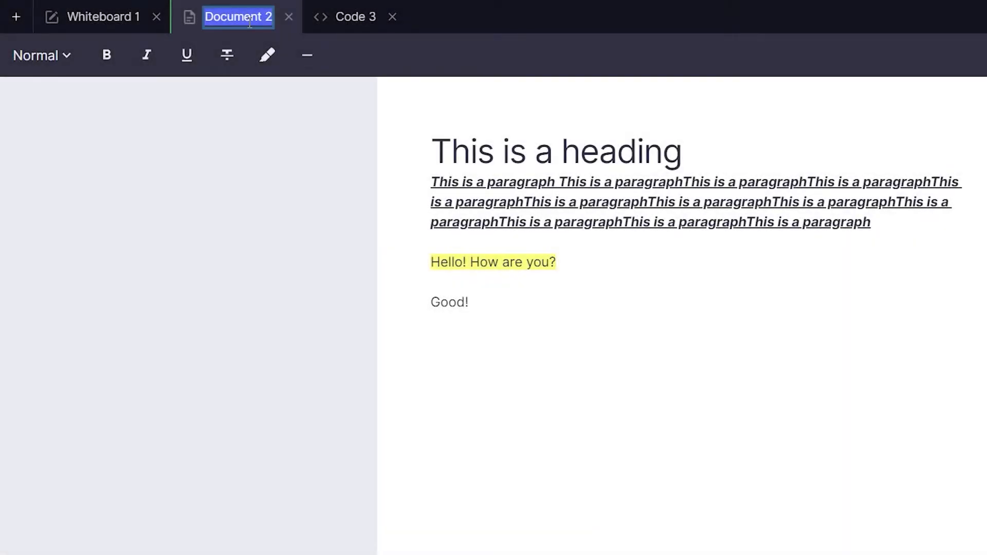
pyautogui.write('Example Name')
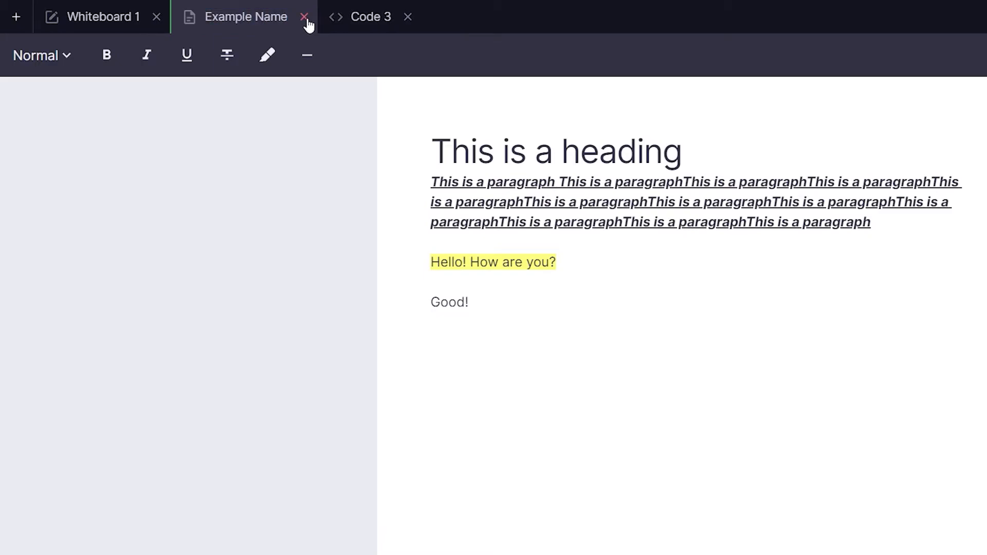
pyautogui.click(300, 17)
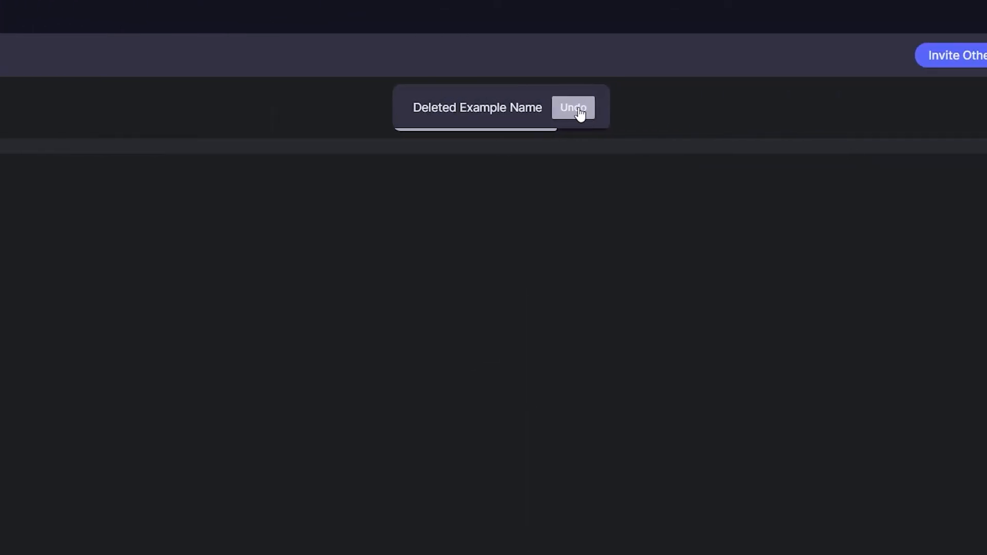
pyautogui.click(573, 107)
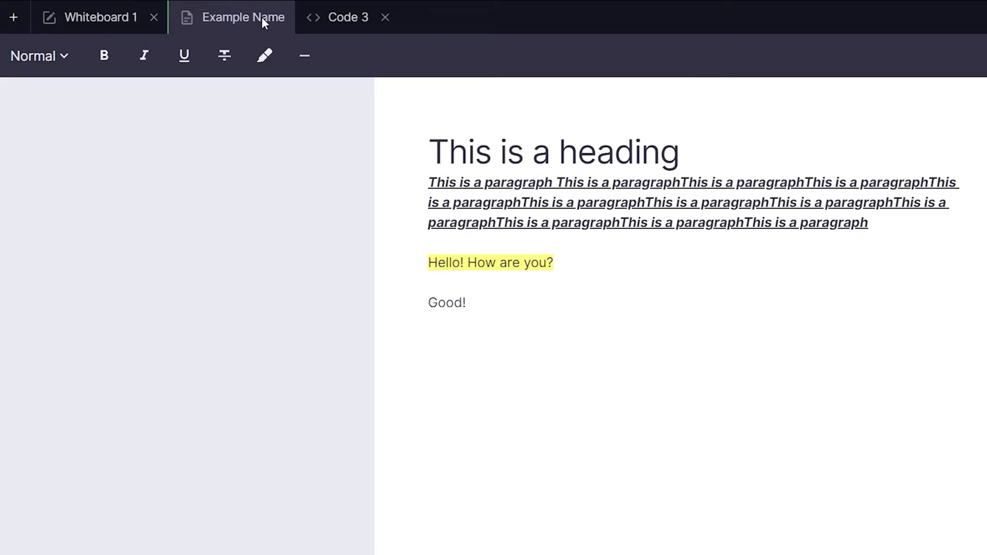
# Step: Duplicate the Example Name tab and pick an option from the copy's context menu
pyautogui.rightClick(244, 17)
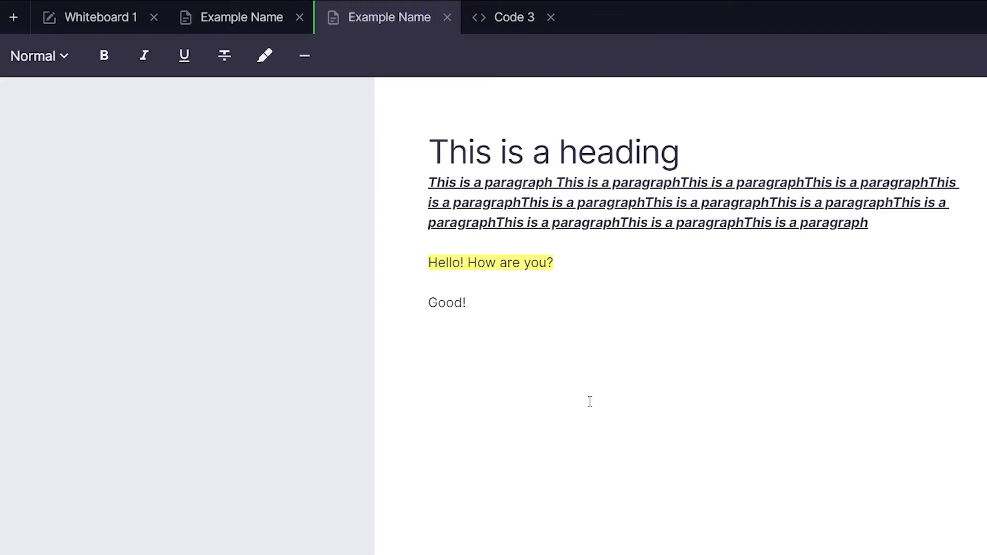
pyautogui.moveTo(389, 7)
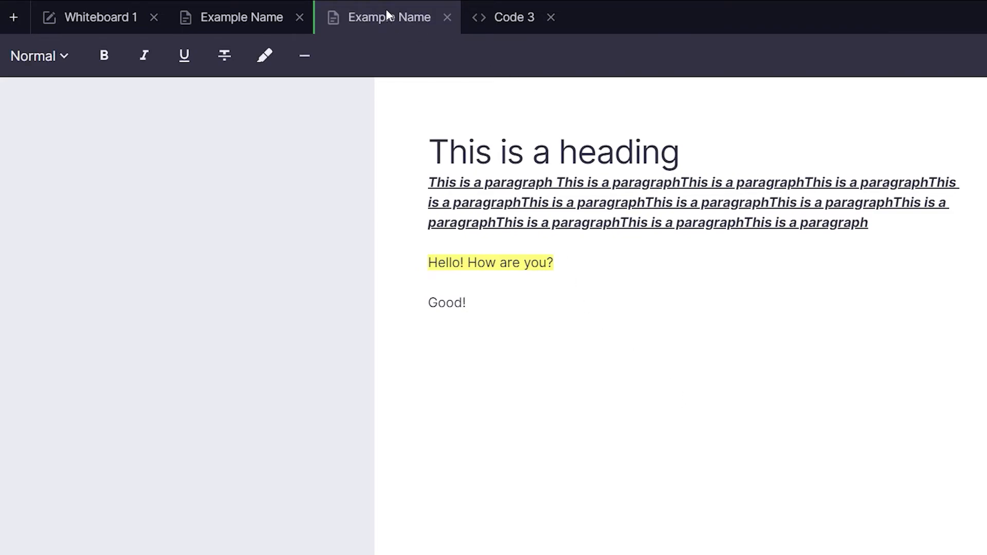
pyautogui.rightClick(382, 17)
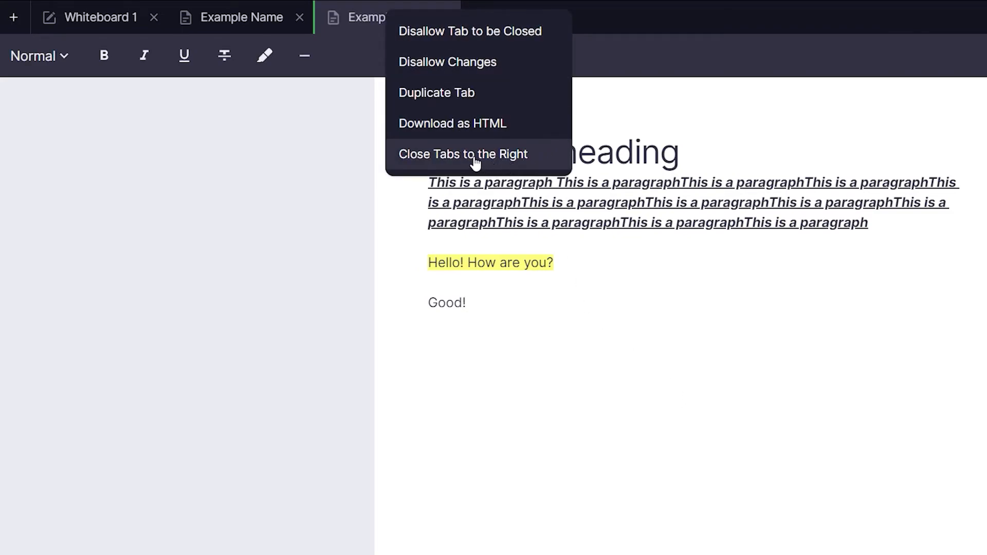
pyautogui.click(464, 154)
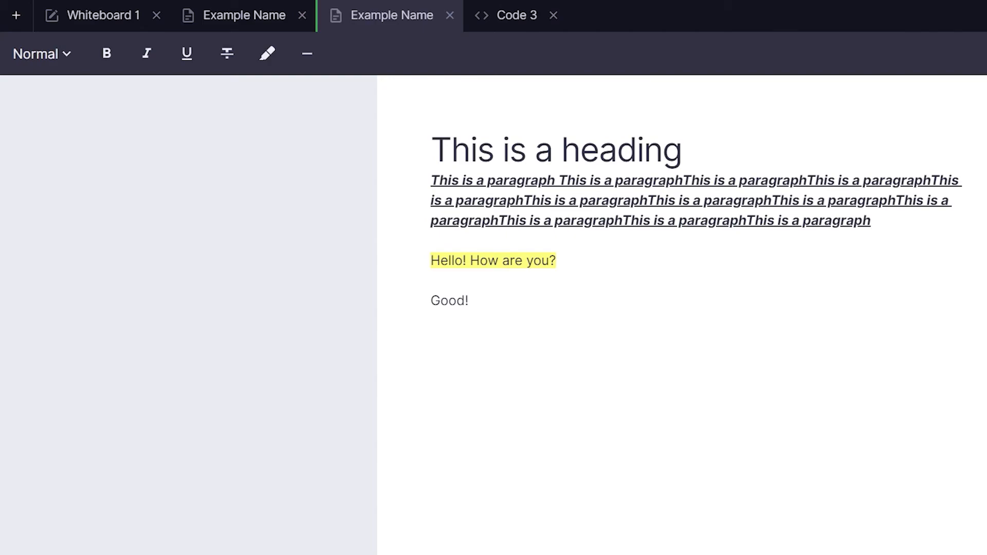
# Step: Import the Past Perfect Story 1 PDF and type 'I am typing!' on page 2
pyautogui.click(18, 15)
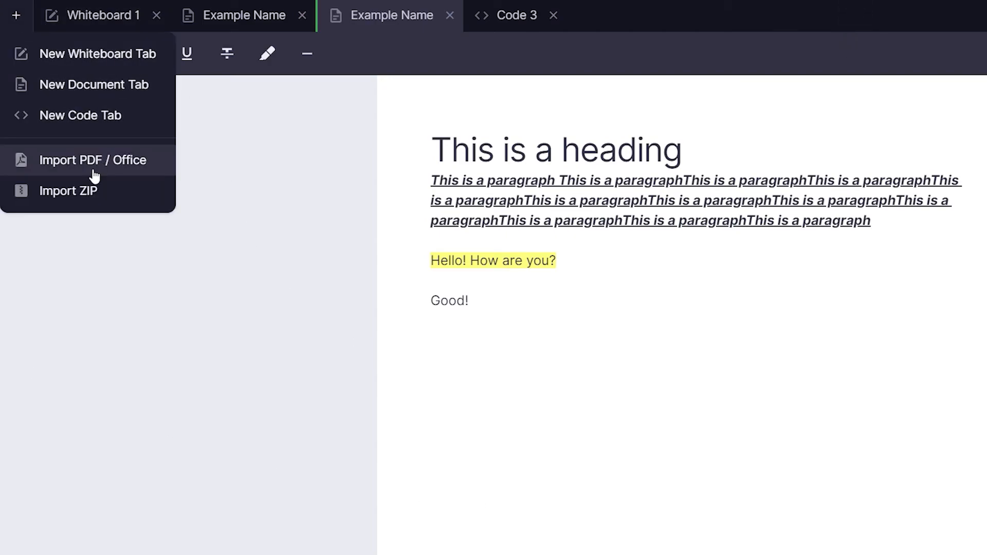
pyautogui.click(93, 160)
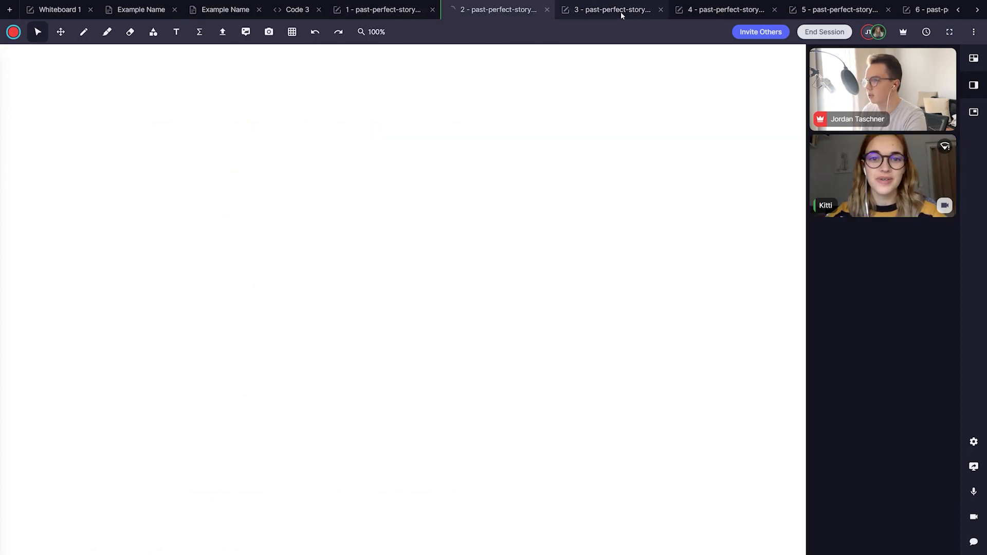
pyautogui.click(497, 9)
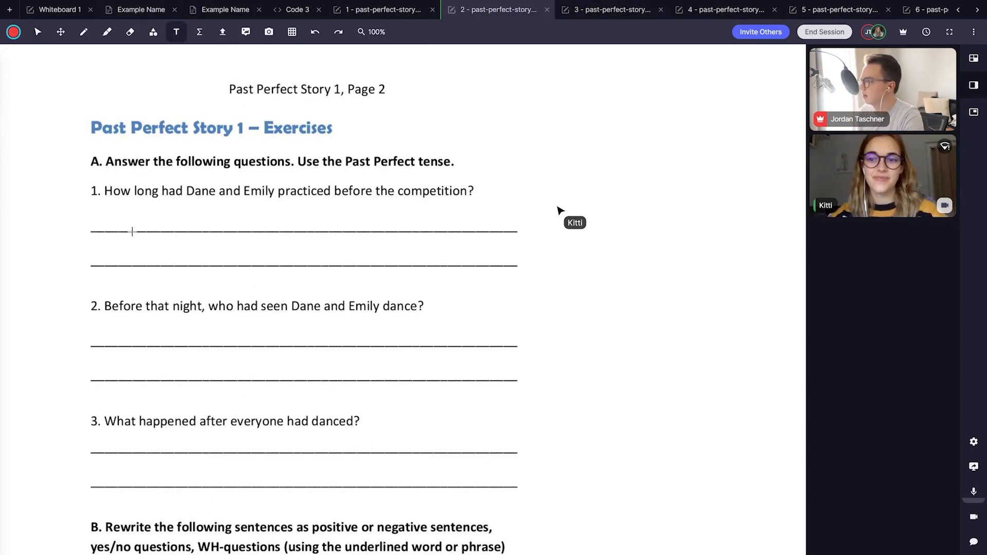
pyautogui.write('I am typing!')
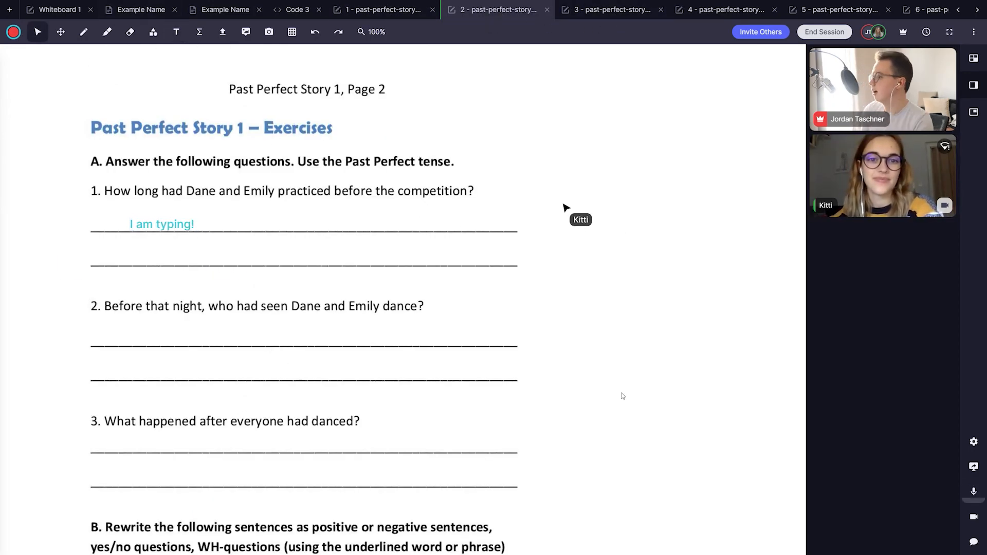